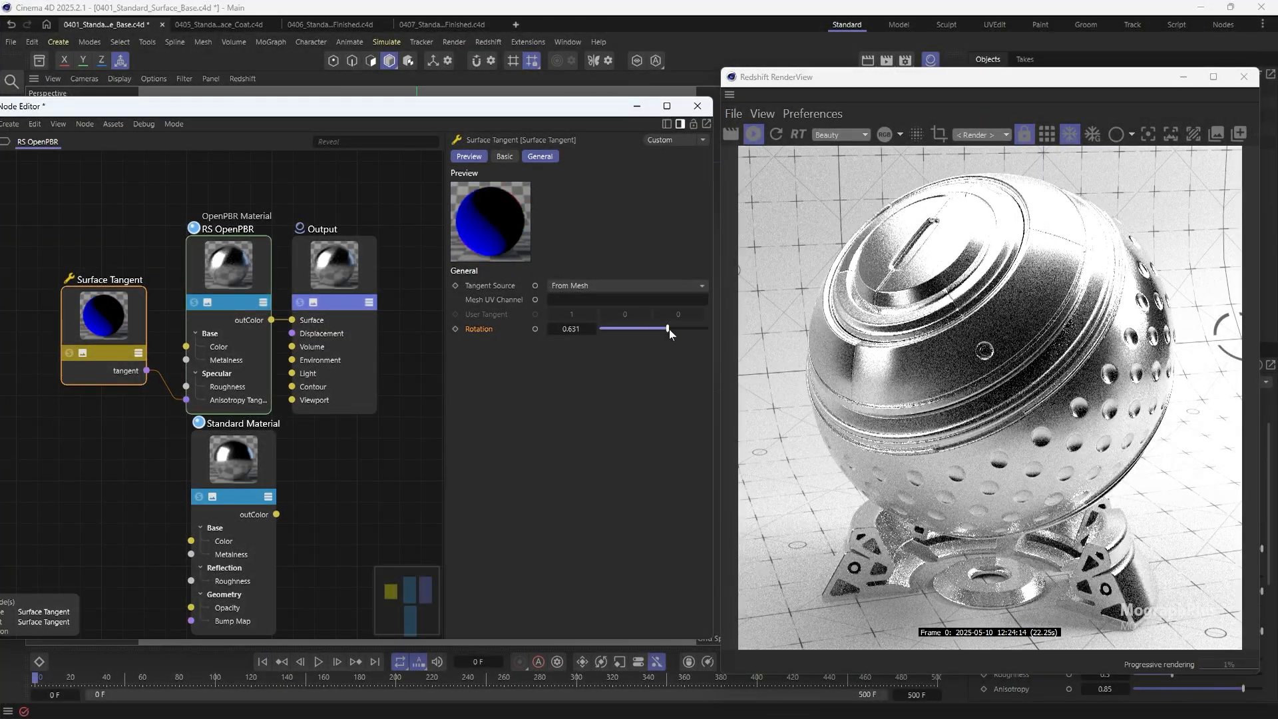
- Rotate the metal sphere's Surface Tangent, tint the OpenPBR Coat Color red, and adjust Fuzz Roughness
left_click(229, 261)
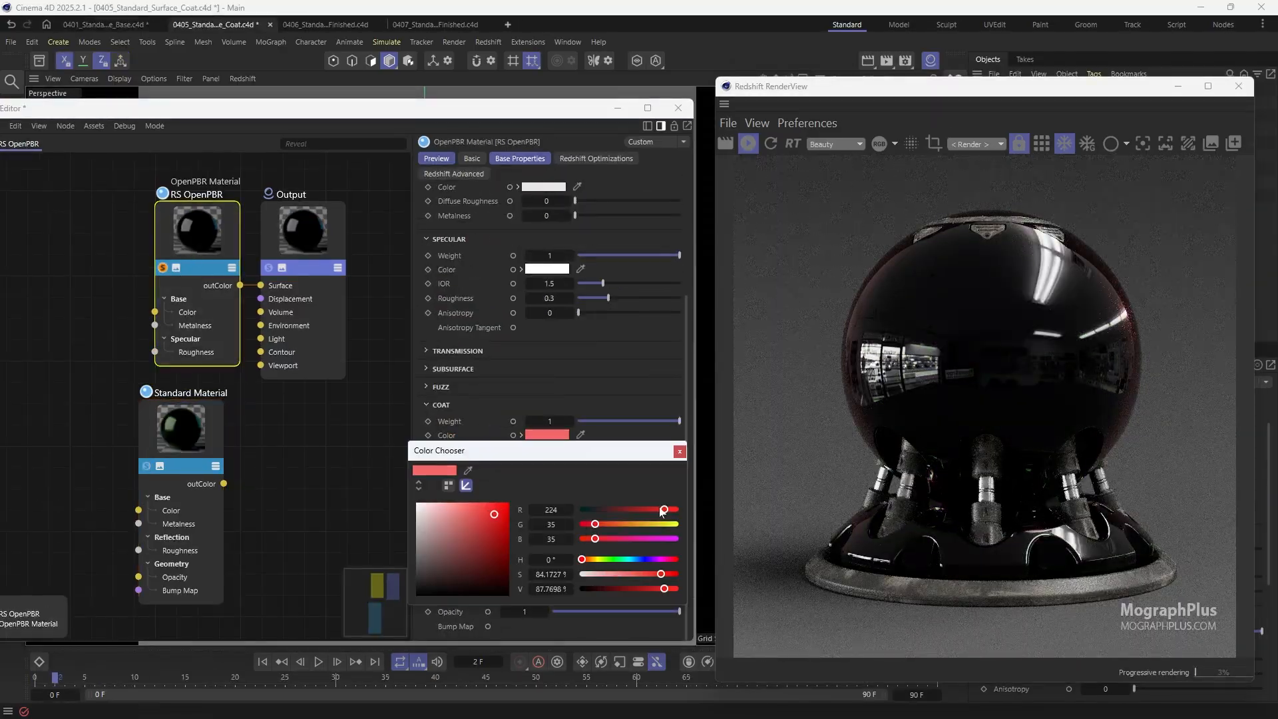
left_click(179, 428)
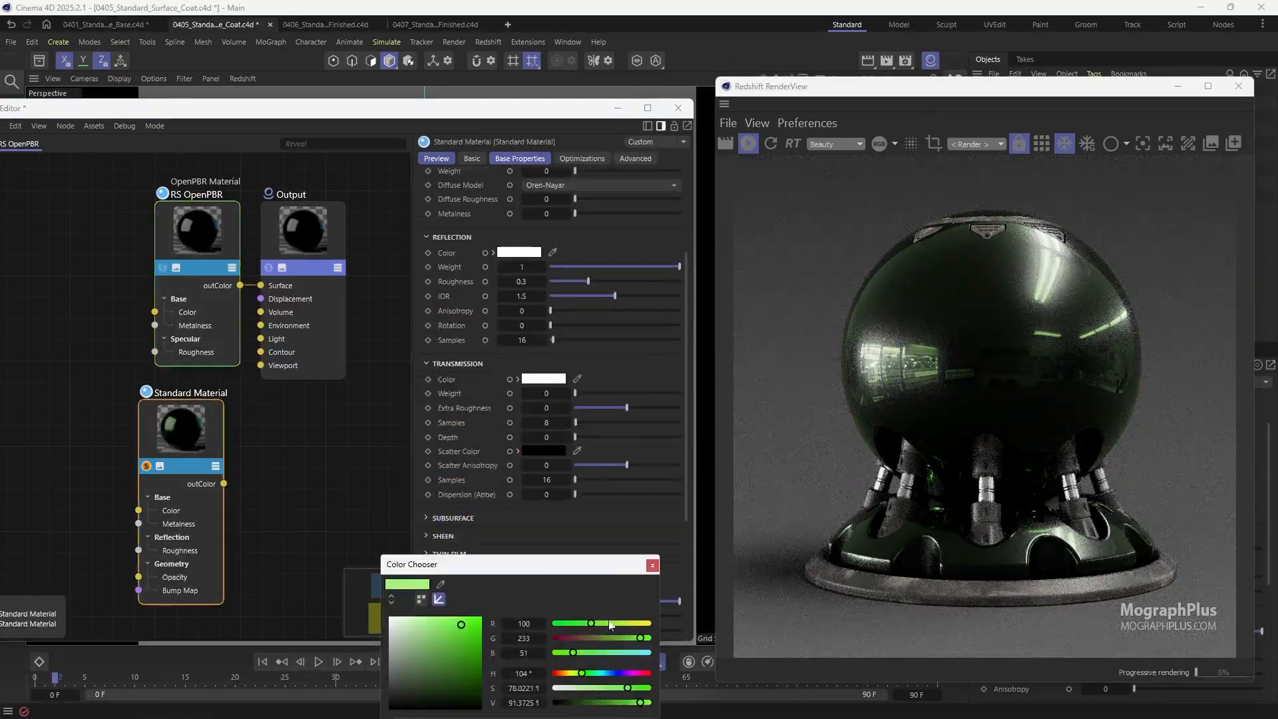
left_click(326, 24)
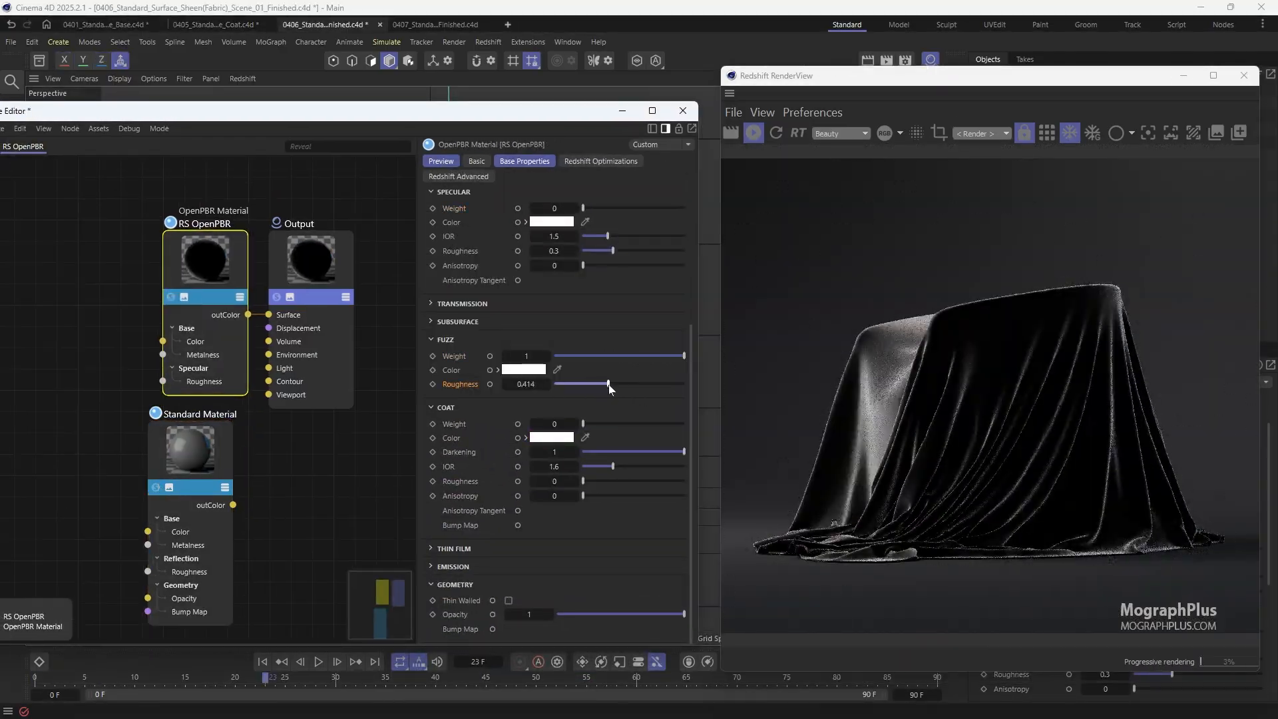
left_click(437, 24)
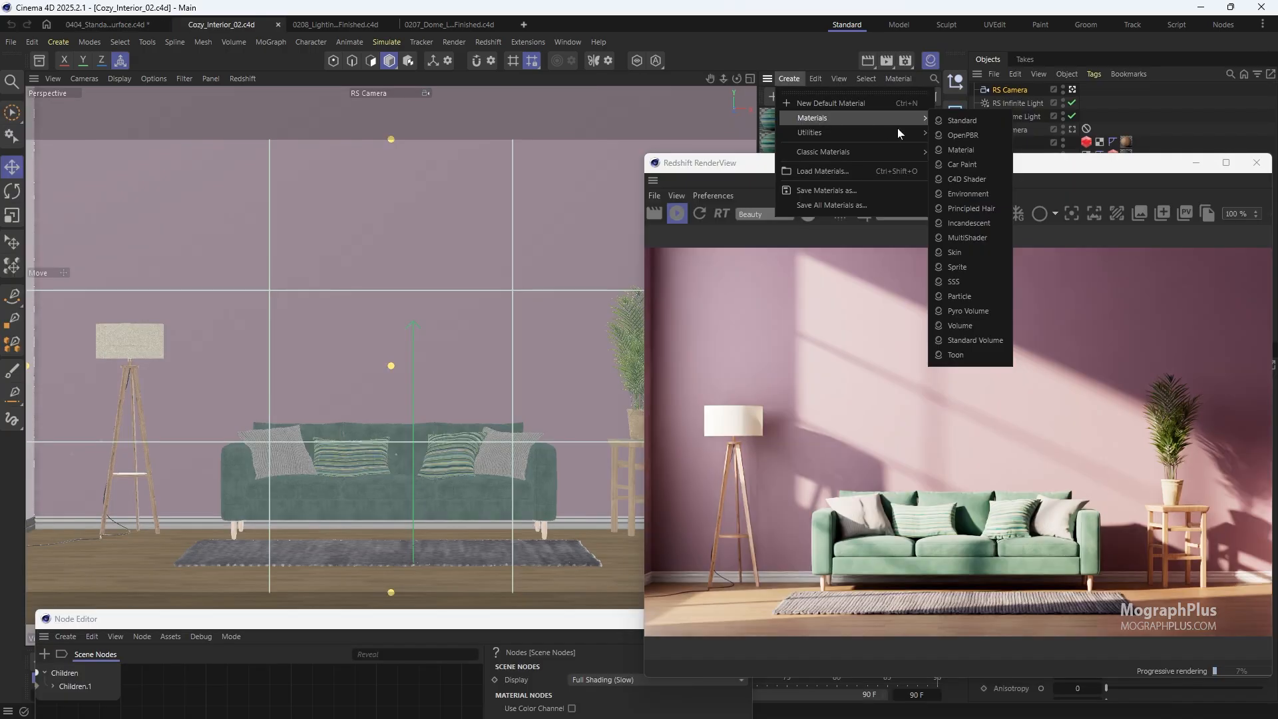
- Create an OpenPBR material, rotate the wall's Maxon Noise, and lower the RS Area Light Camera contribution
left_click(966, 136)
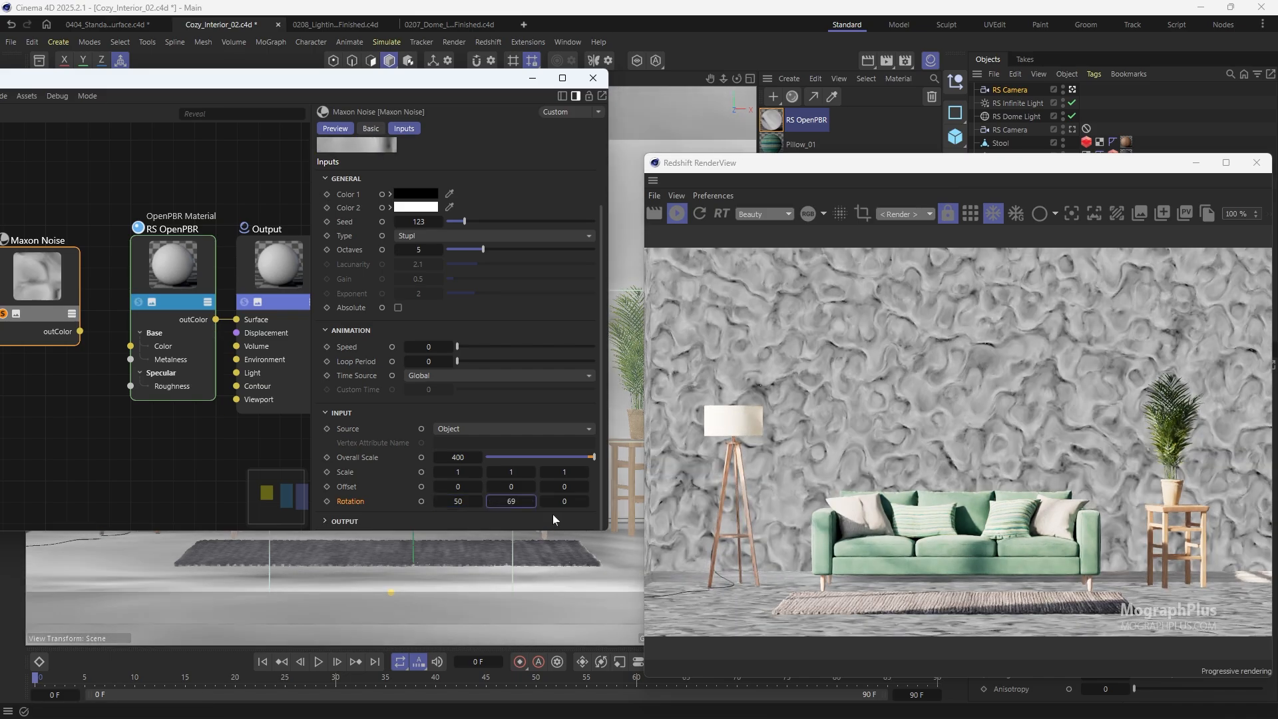
left_click(449, 507)
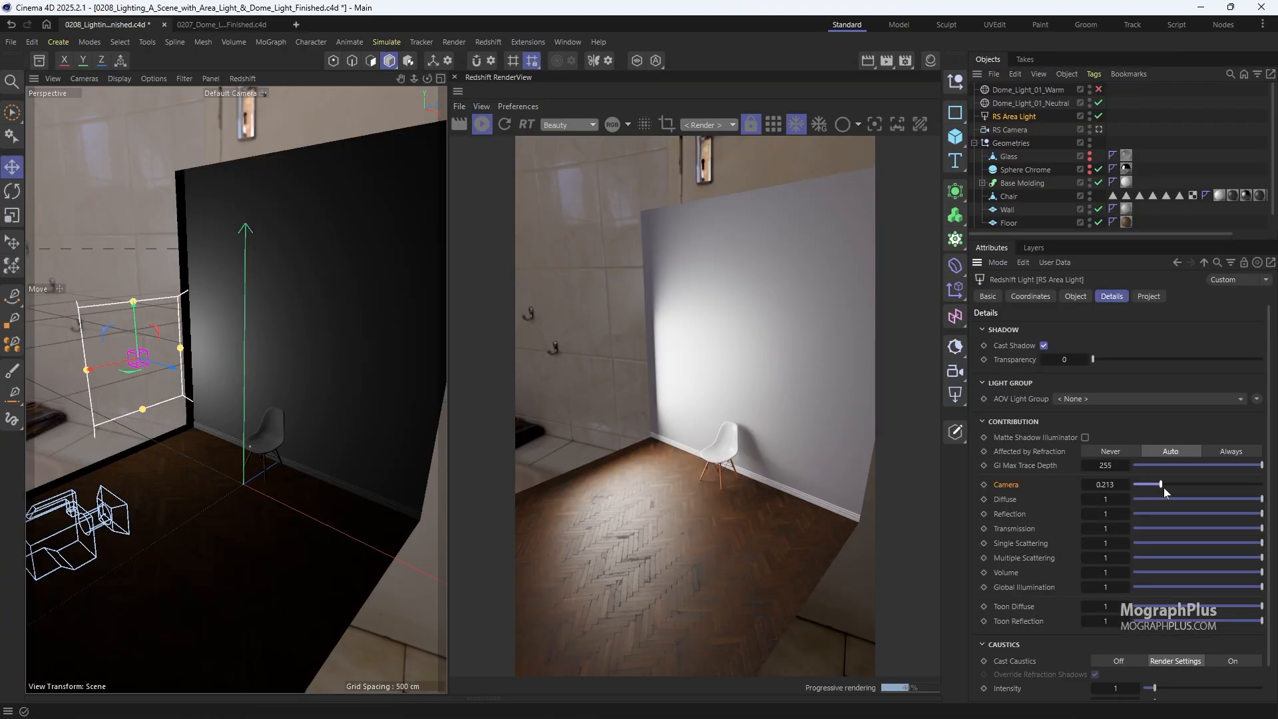
left_click(223, 24)
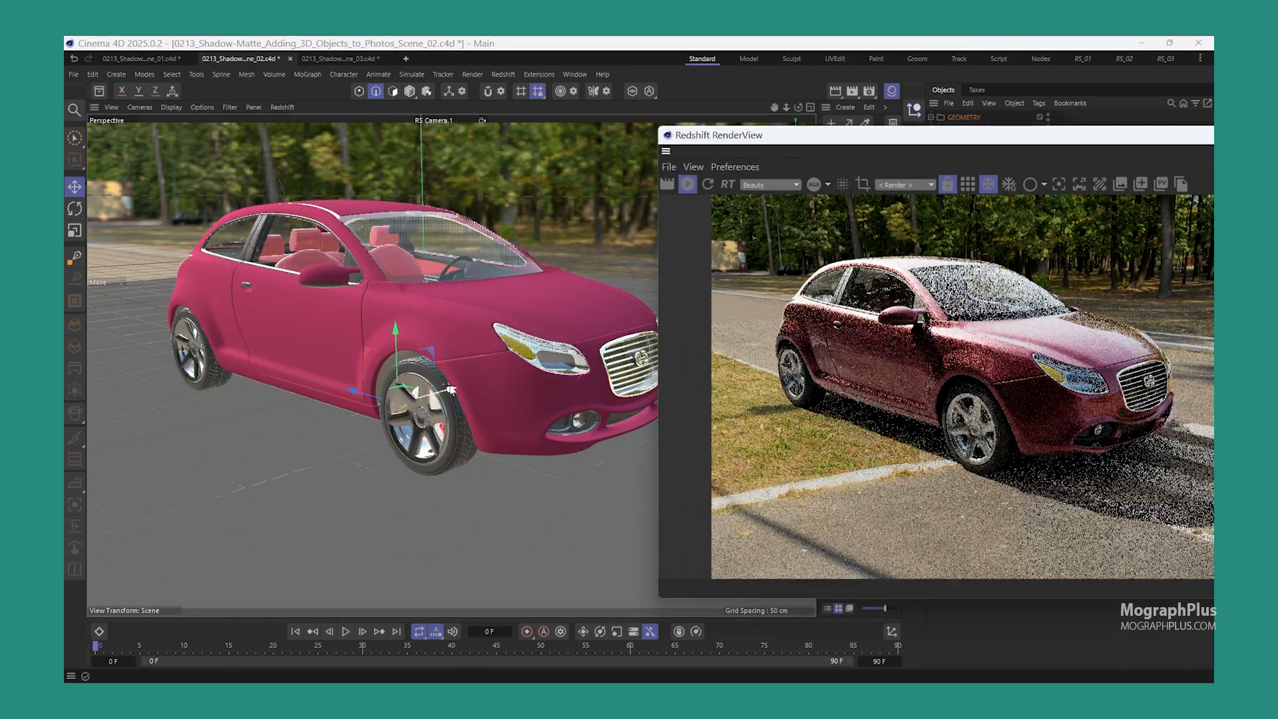
- Set the Principled Hair Melanin to 1 so the bun renders dark brown
left_click(341, 57)
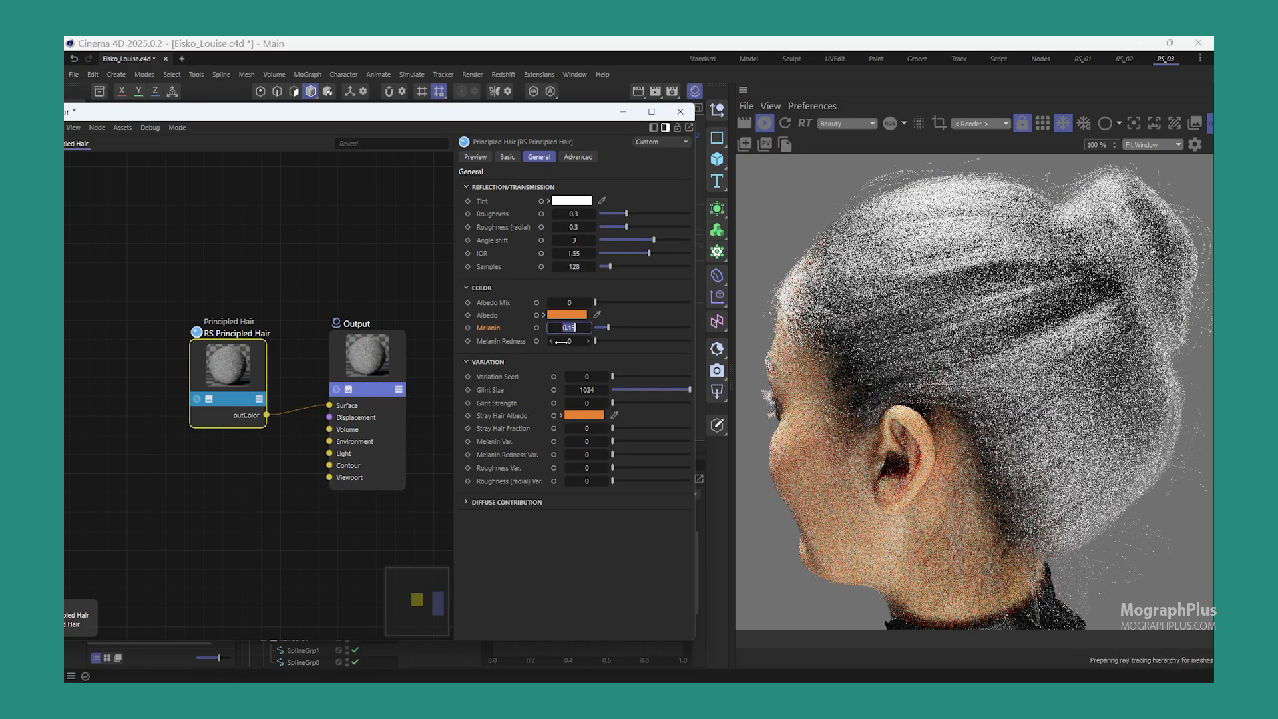
type("1")
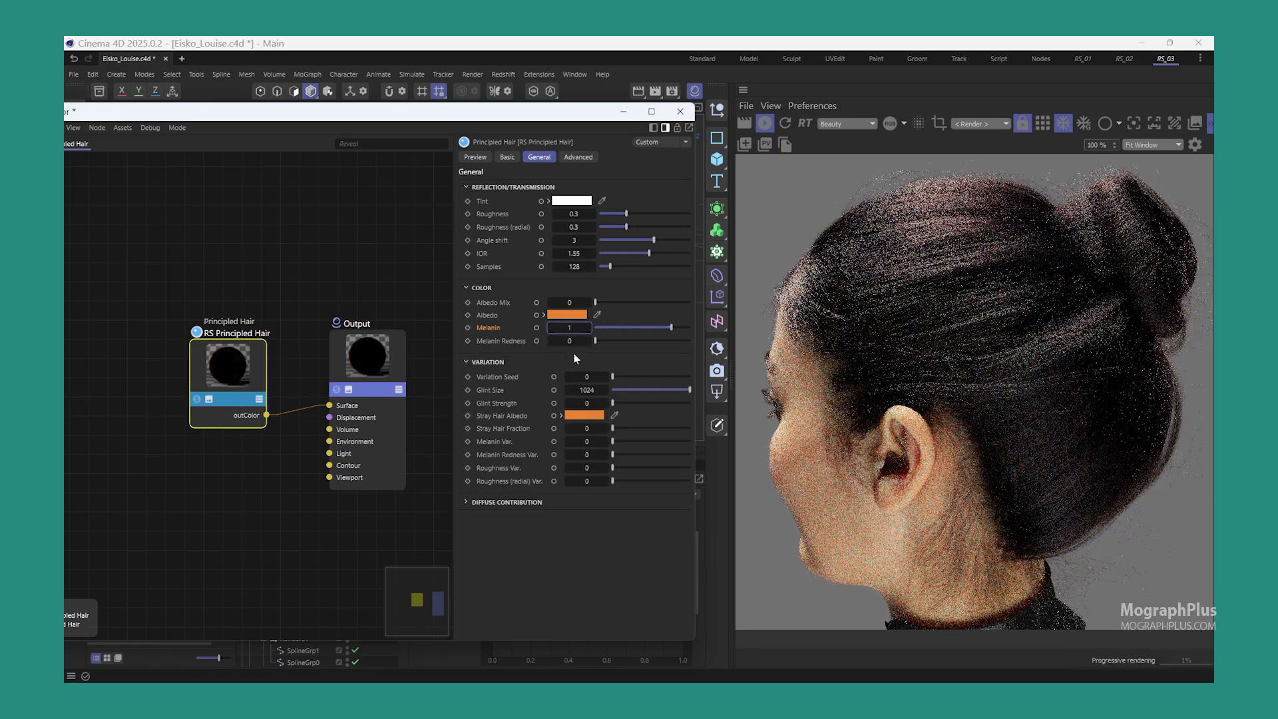